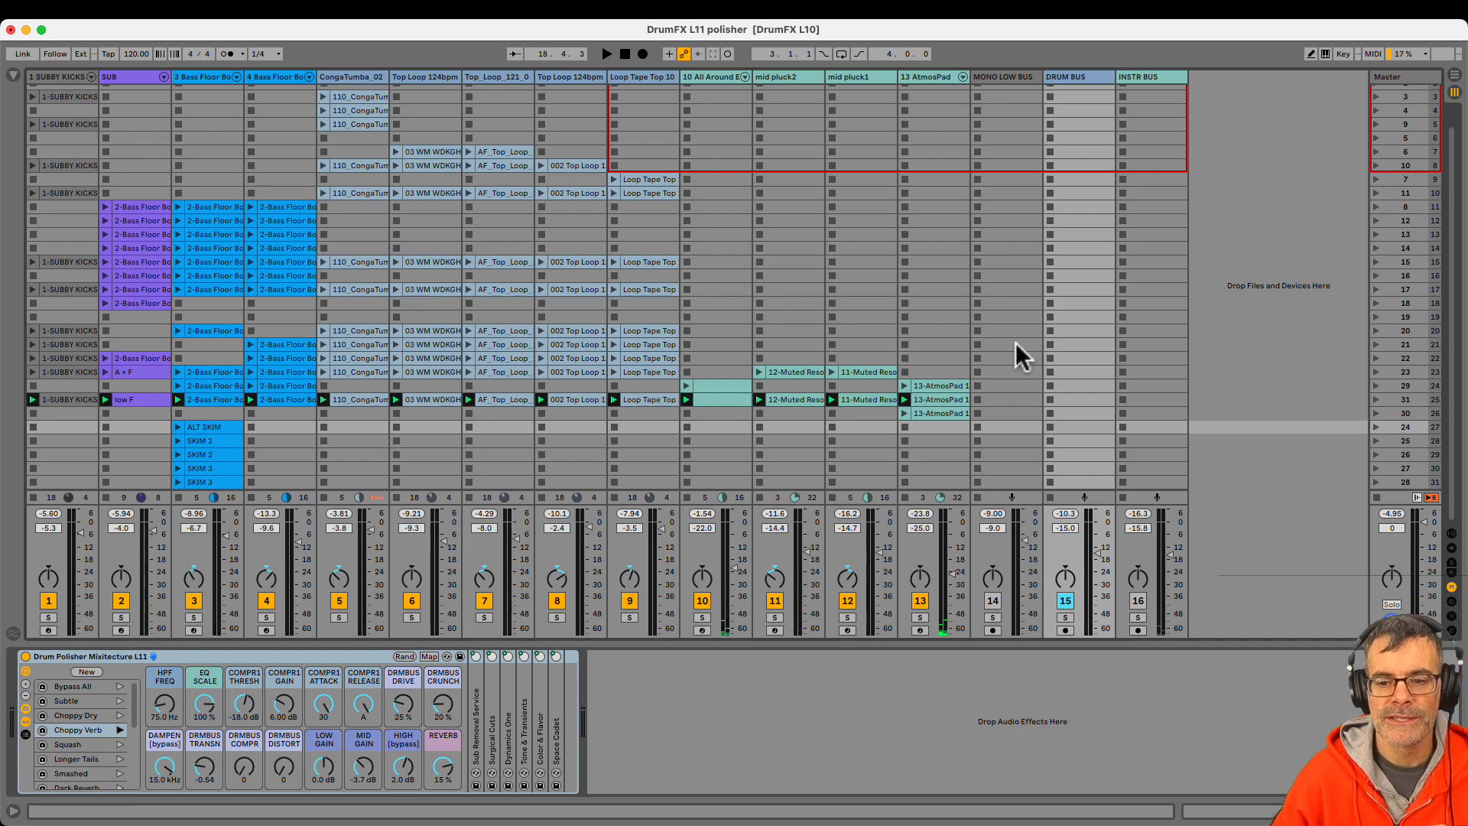
{"action": "mouse_move", "coordinate": [1032, 115]}
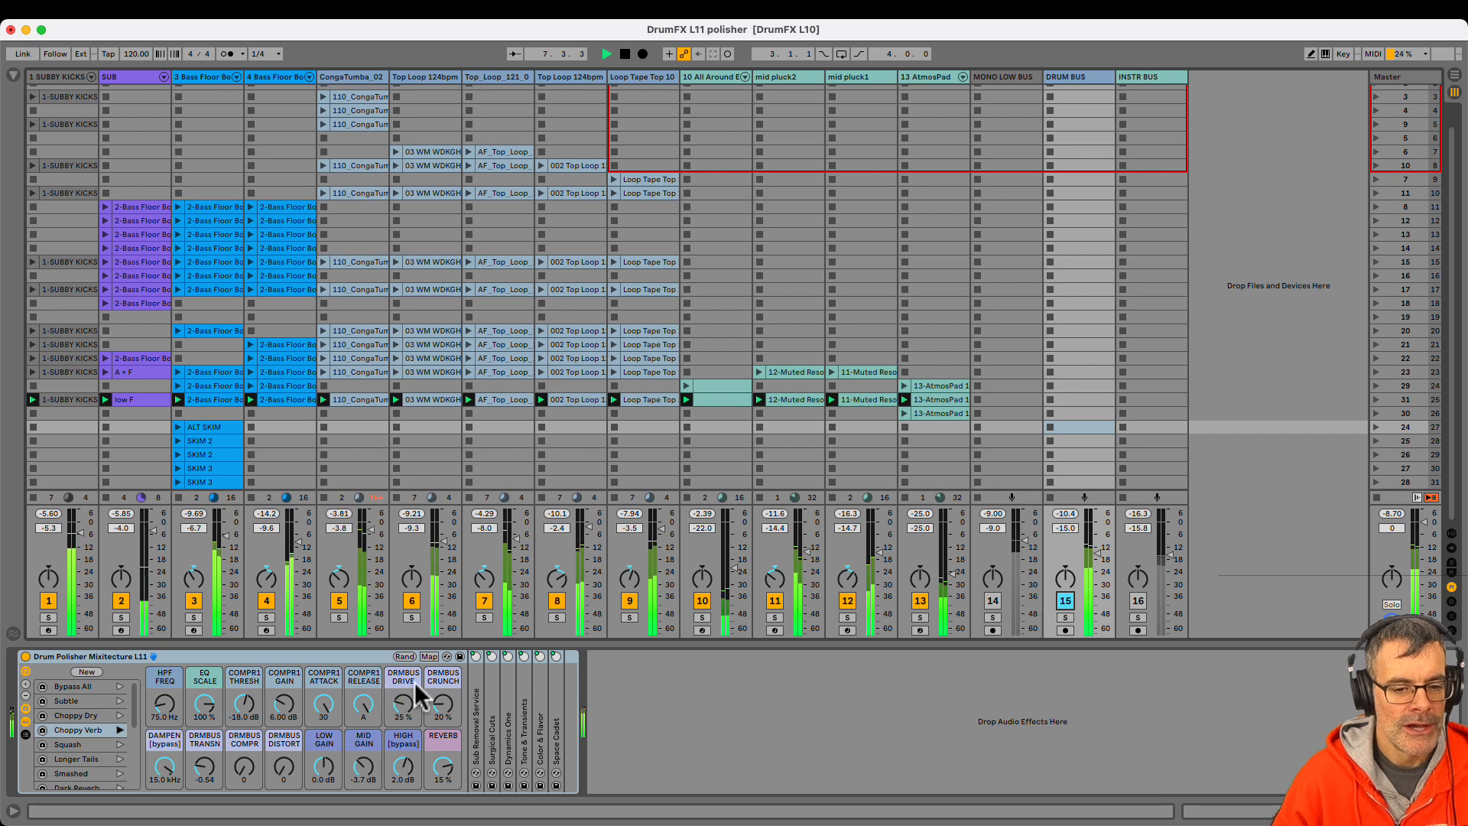
Show the Surgical Cuts EQ Eight inside the Drum Polisher rack.
{"action": "left_click", "coordinate": [474, 656]}
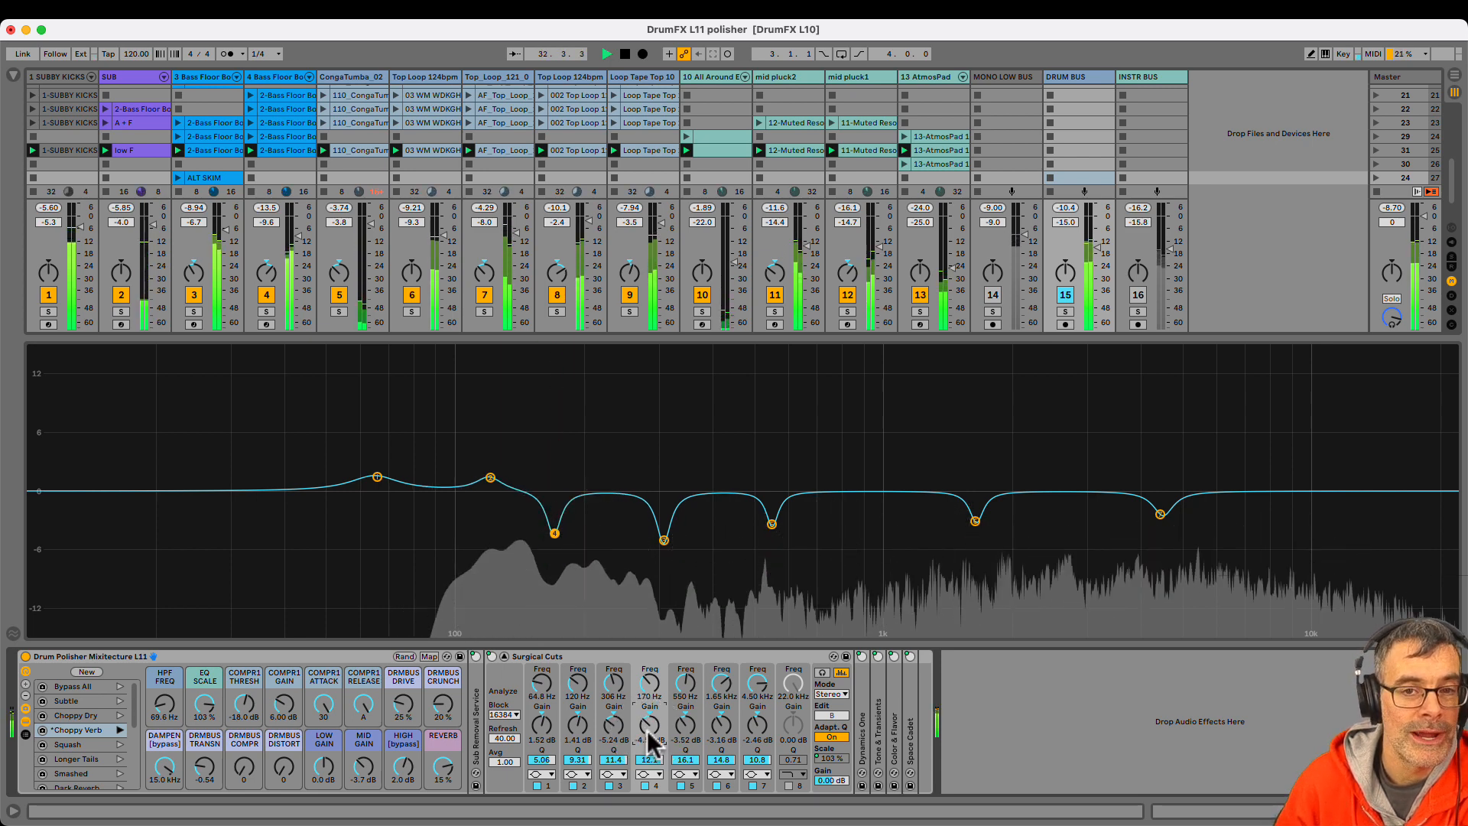
Sweep the 550 Hz band up as a boost, restore its cut, and resume playback.
{"action": "left_click_drag", "start_coordinate": [684, 740], "coordinate": [683, 674]}
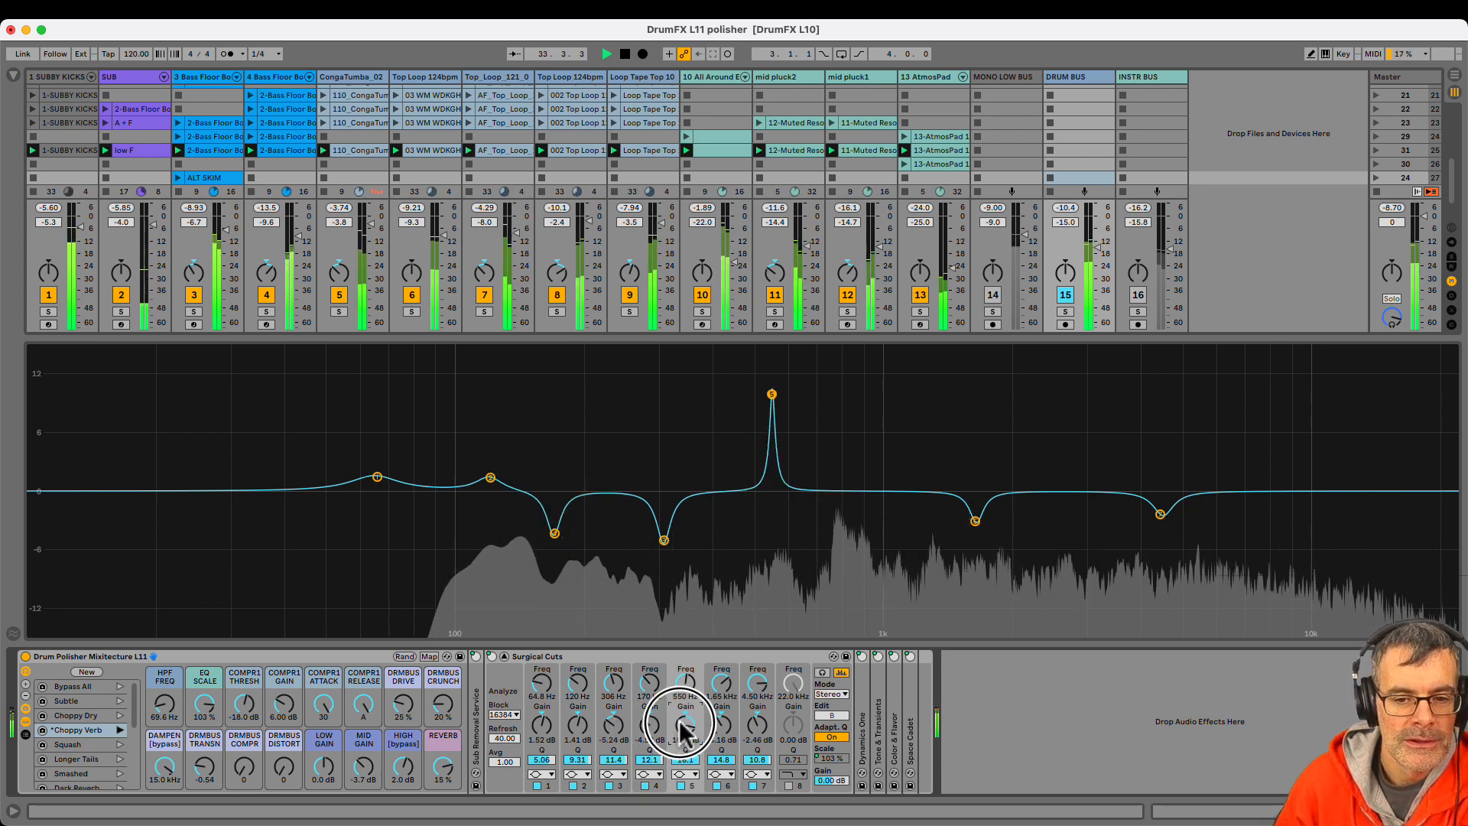
{"action": "left_click_drag", "start_coordinate": [684, 711], "coordinate": [683, 741]}
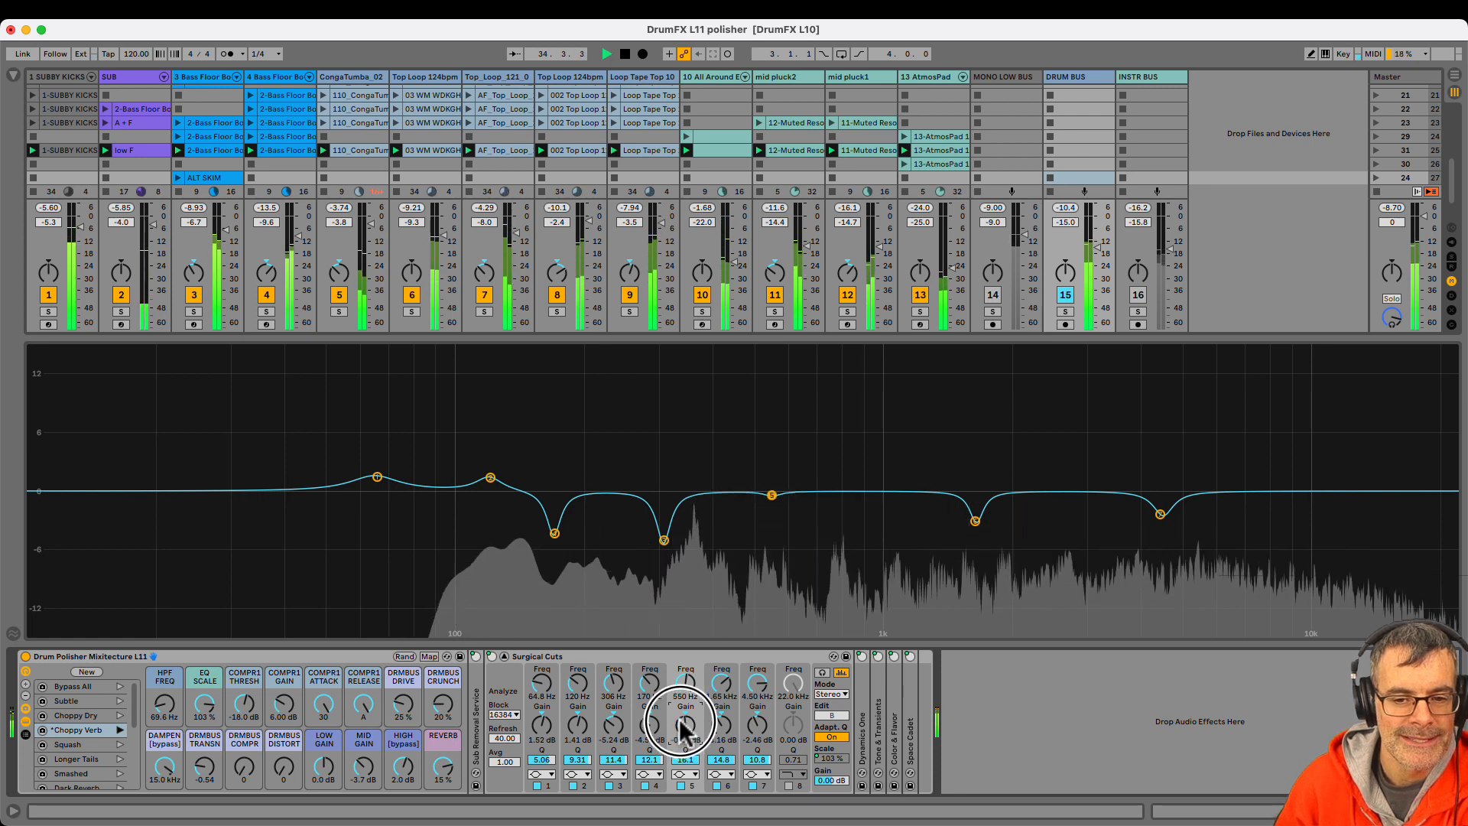
{"action": "left_click_drag", "start_coordinate": [685, 725], "coordinate": [685, 711]}
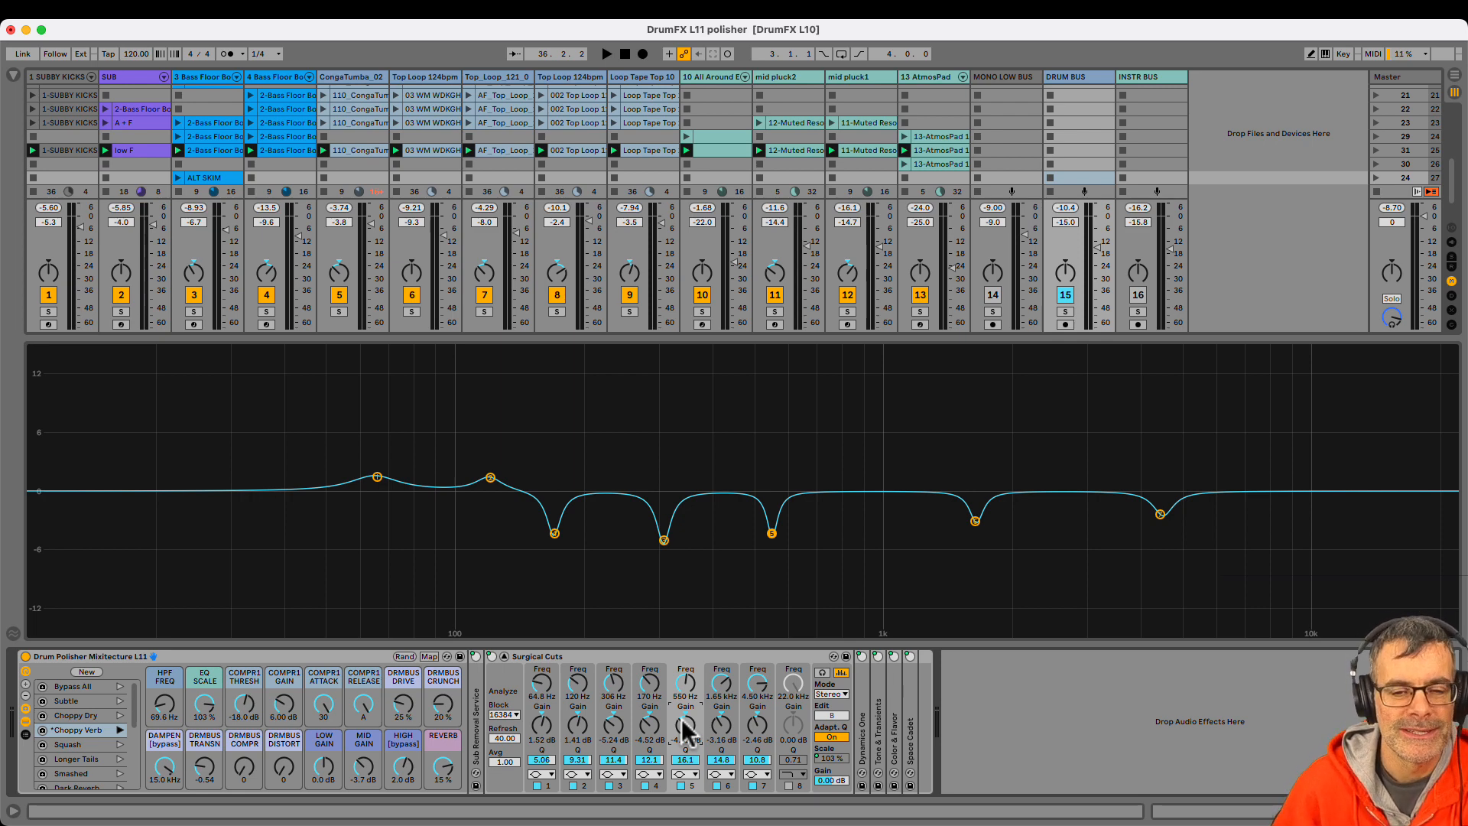
{"action": "left_click", "coordinate": [609, 54]}
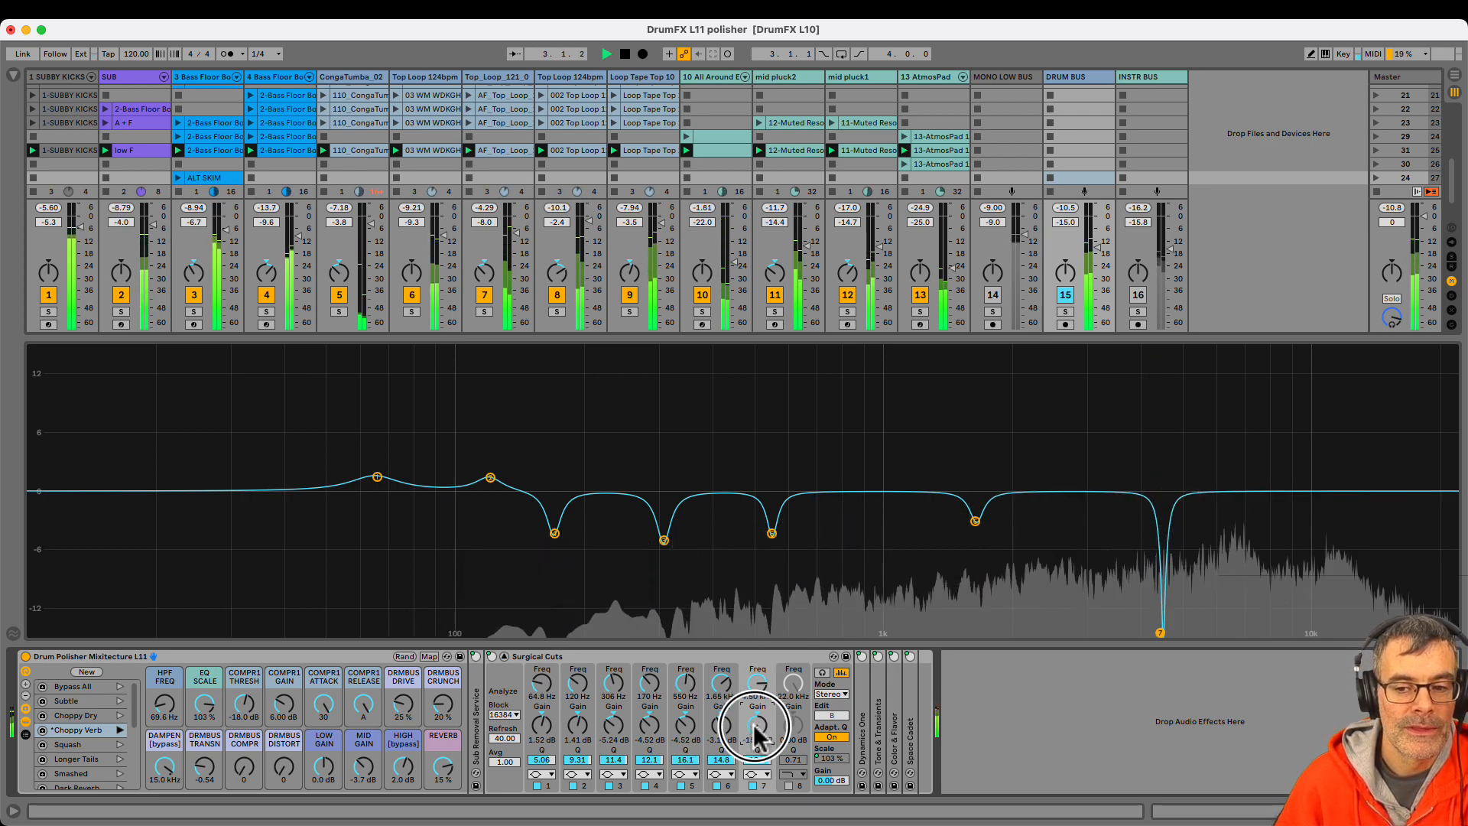
Return the 4.50 kHz cut to its original depth and turn the 120 Hz boost into a cut.
{"action": "left_click_drag", "start_coordinate": [758, 721], "coordinate": [757, 693]}
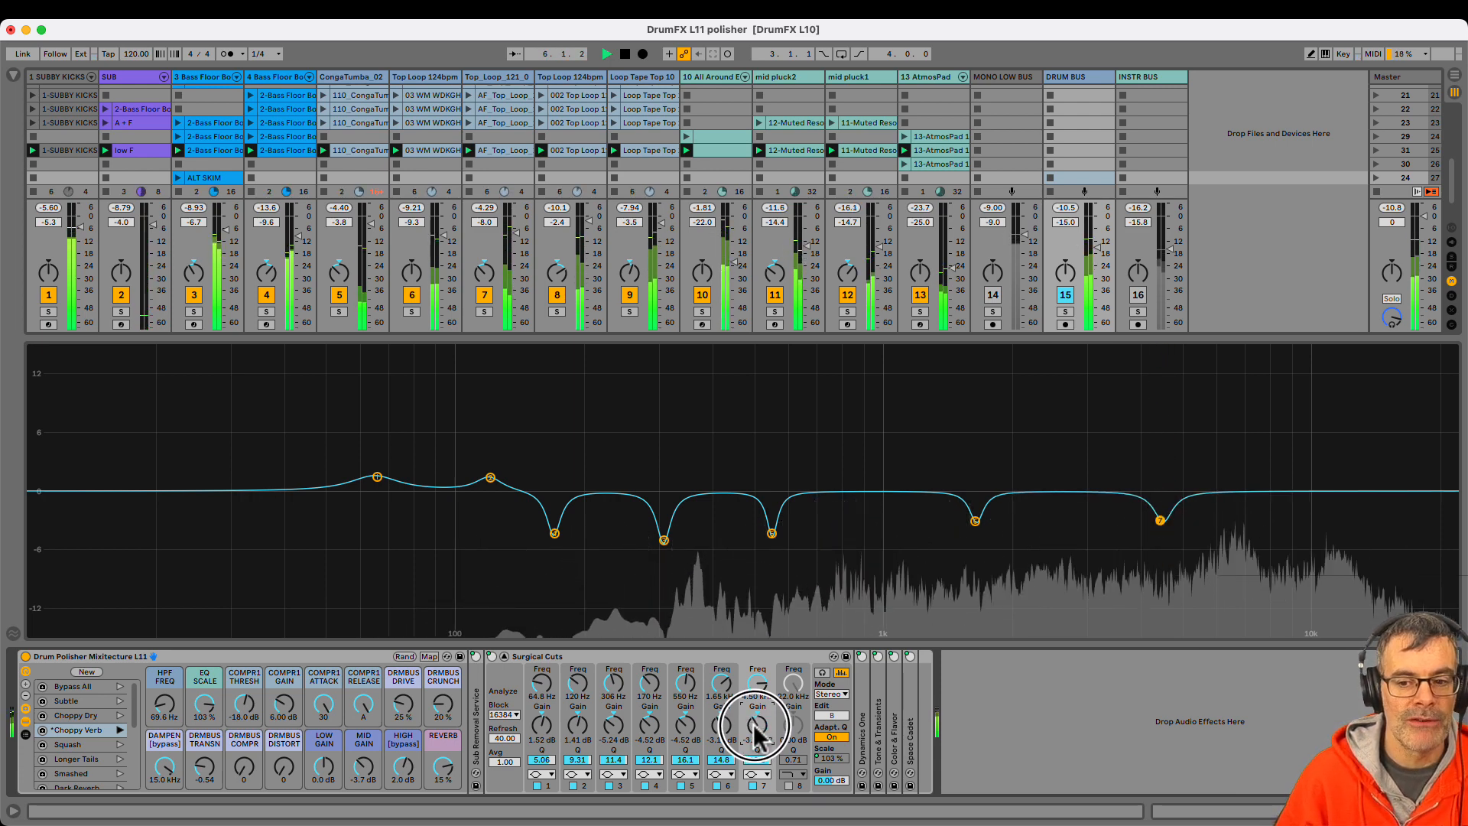
{"action": "left_click_drag", "start_coordinate": [757, 724], "coordinate": [757, 720]}
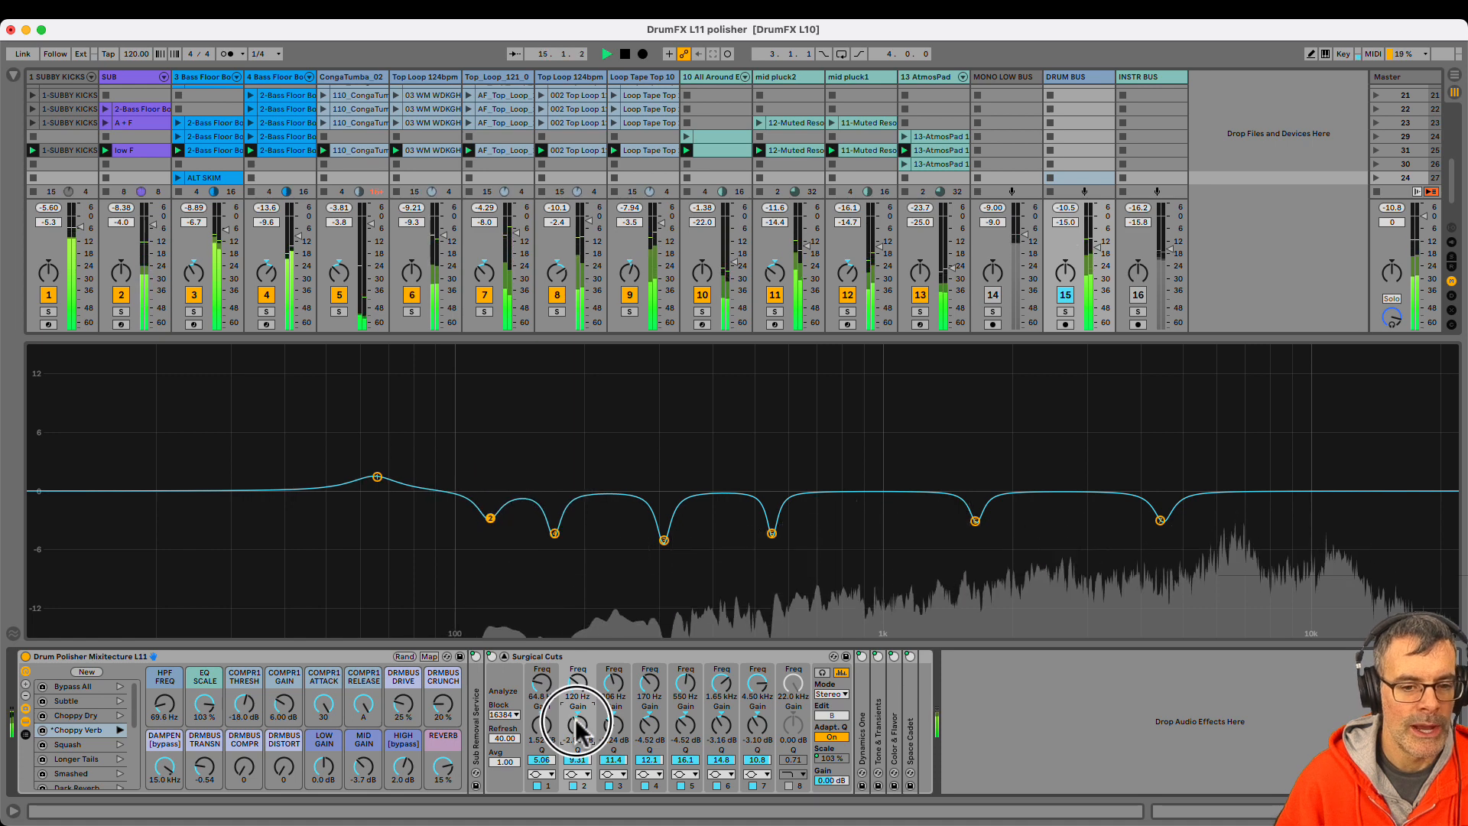
Bring the 120 Hz band back to a boost and adjust the 64.8 Hz band's gain.
{"action": "left_click_drag", "start_coordinate": [578, 720], "coordinate": [578, 698]}
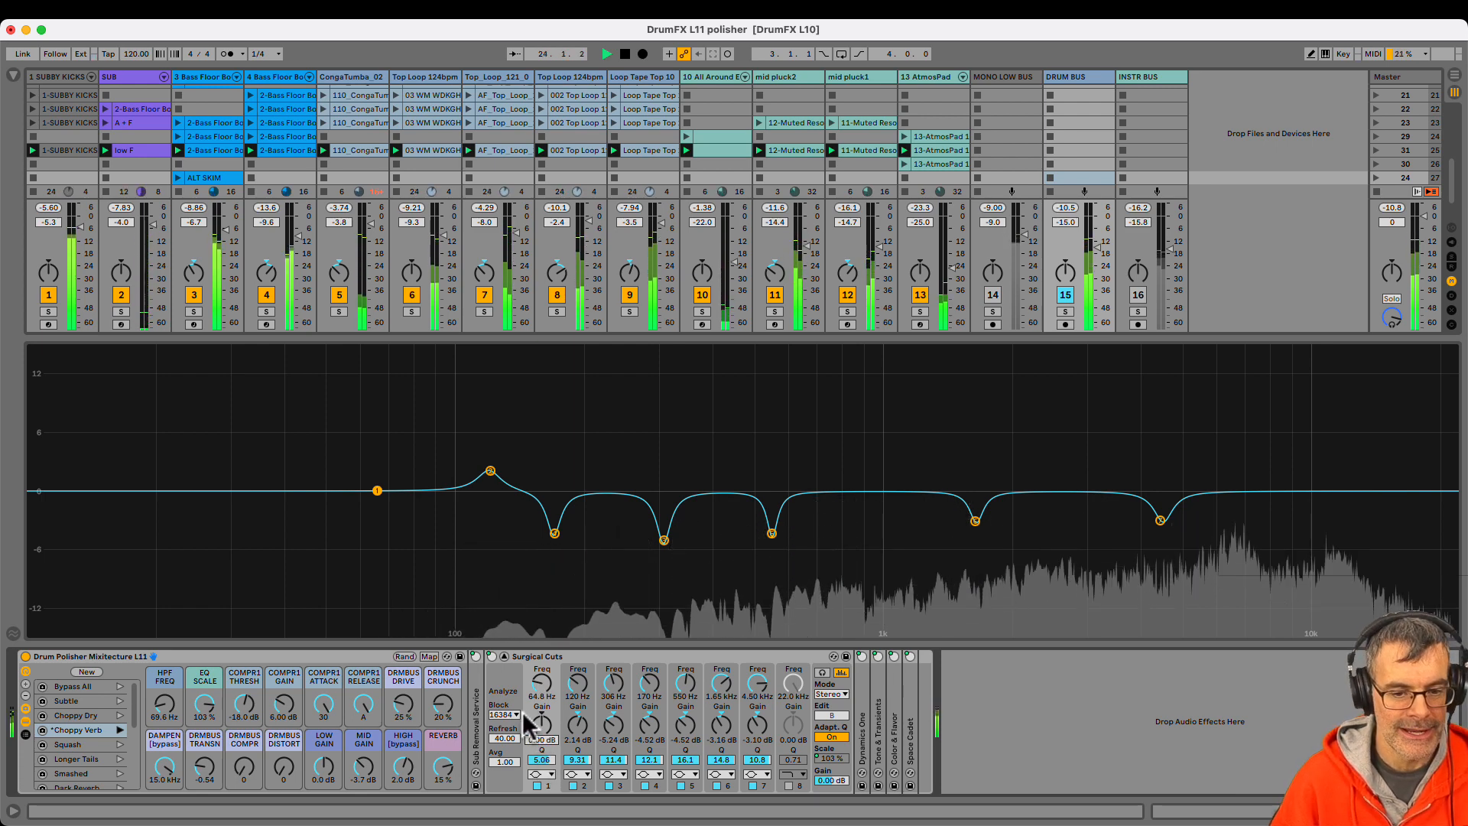
{"action": "left_click_drag", "start_coordinate": [541, 721], "coordinate": [541, 697]}
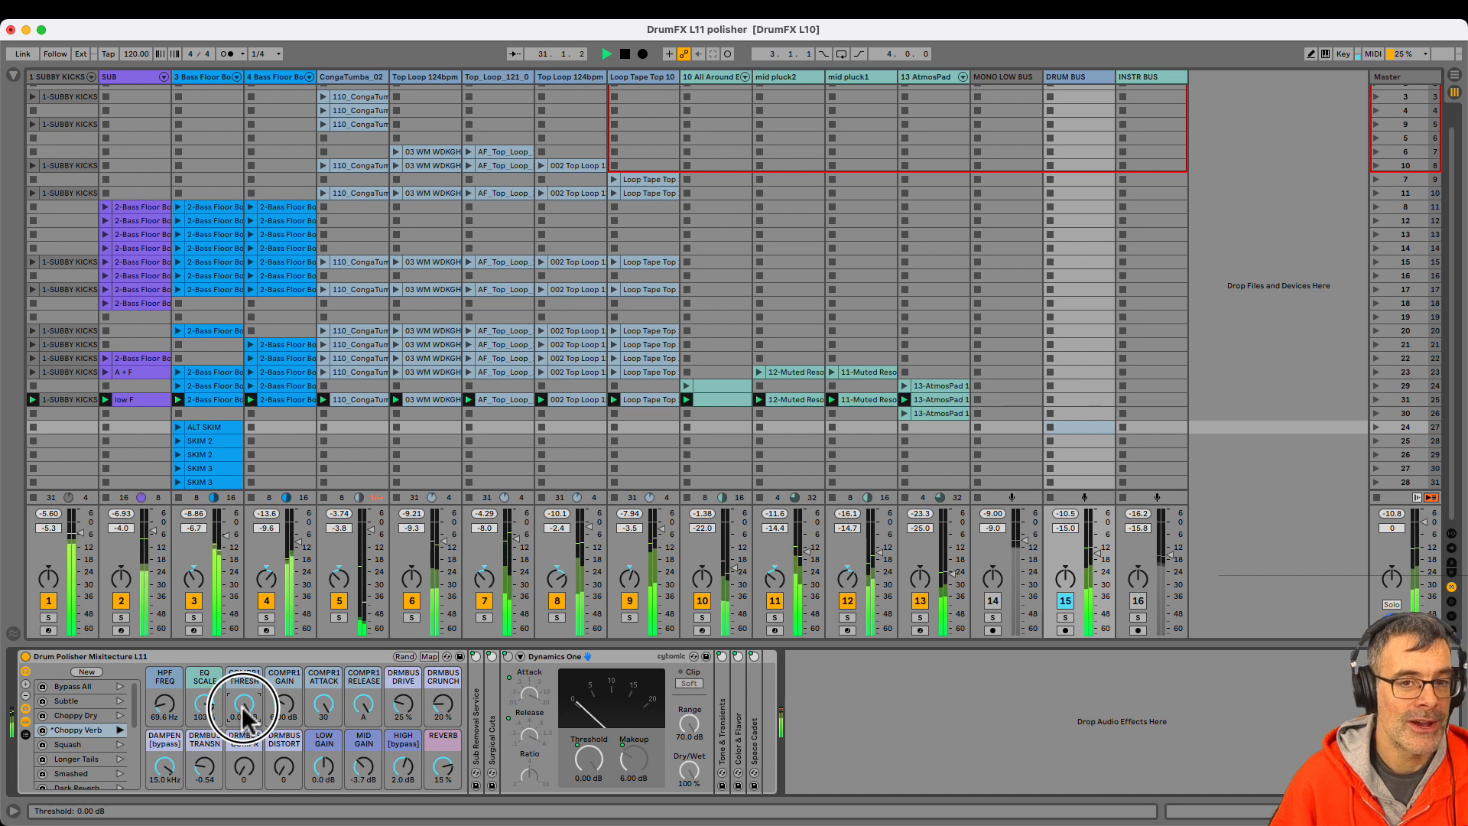
Lower the glue compressor's COMPR1 THRESH macro to about -16.3 dB.
{"action": "left_click_drag", "start_coordinate": [242, 707], "coordinate": [242, 740]}
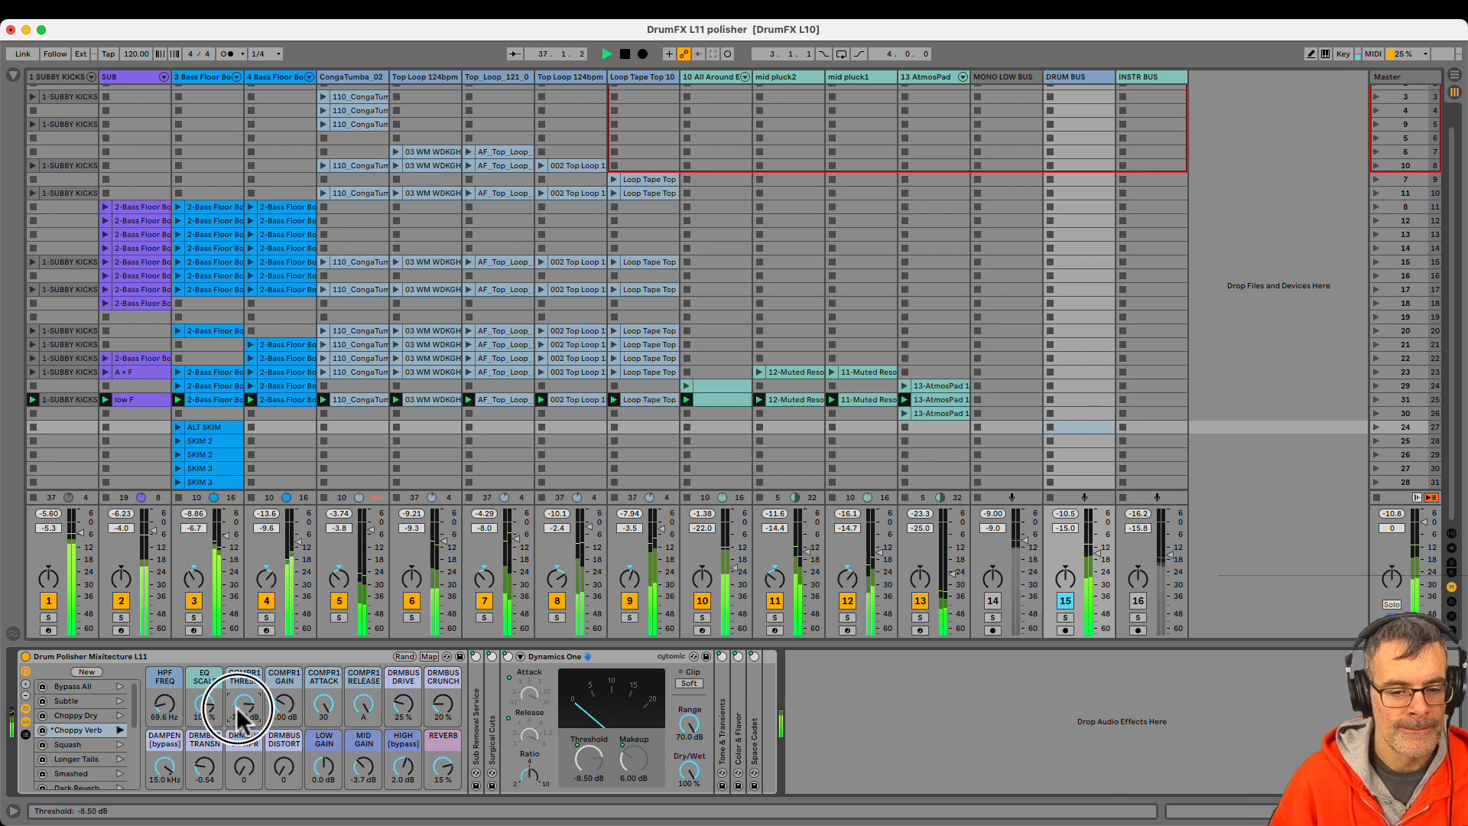
{"action": "left_click_drag", "start_coordinate": [243, 707], "coordinate": [243, 740]}
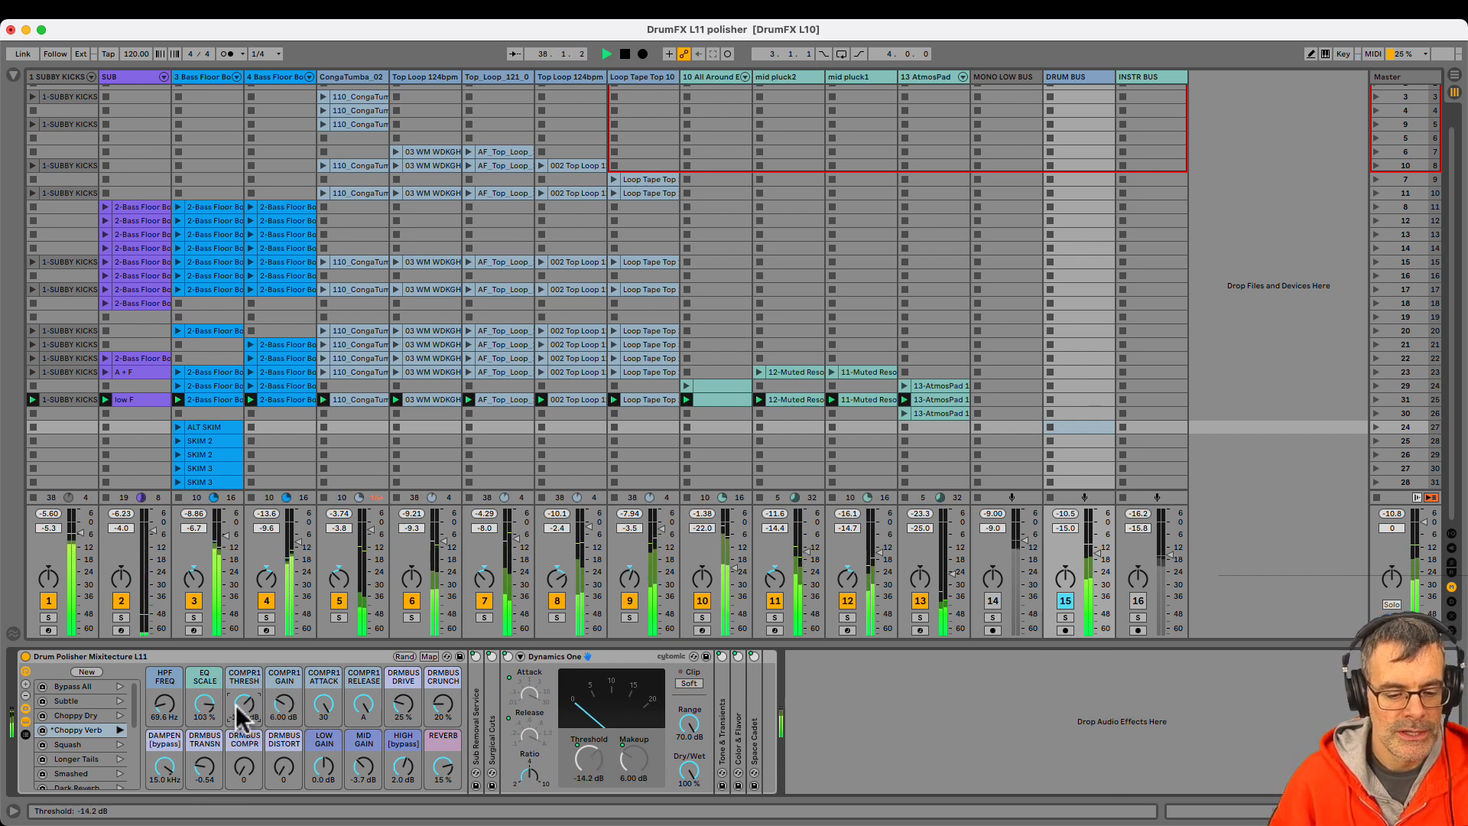
{"action": "left_click_drag", "start_coordinate": [243, 702], "coordinate": [244, 721]}
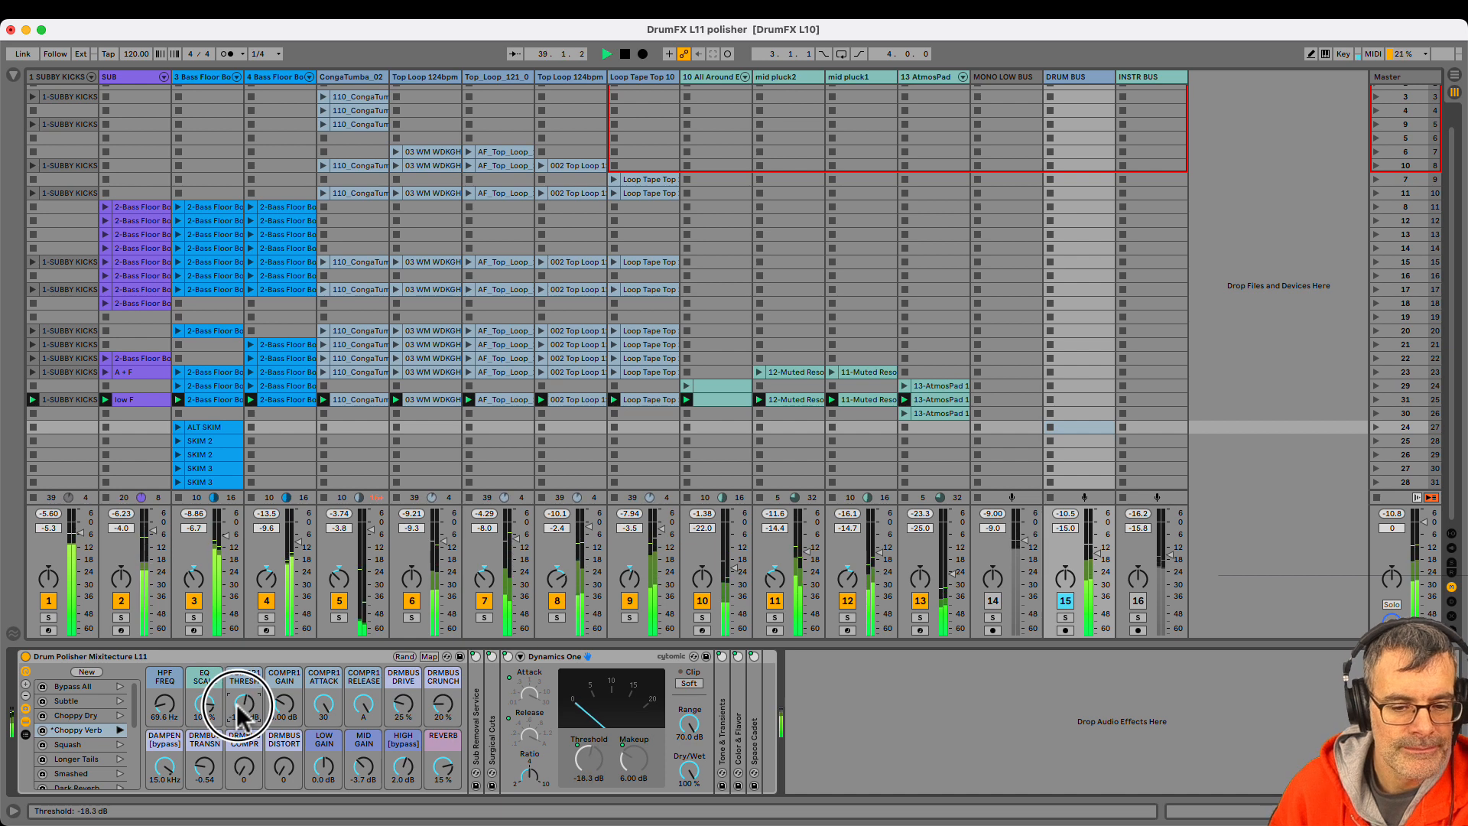
{"action": "left_click_drag", "start_coordinate": [243, 702], "coordinate": [243, 720]}
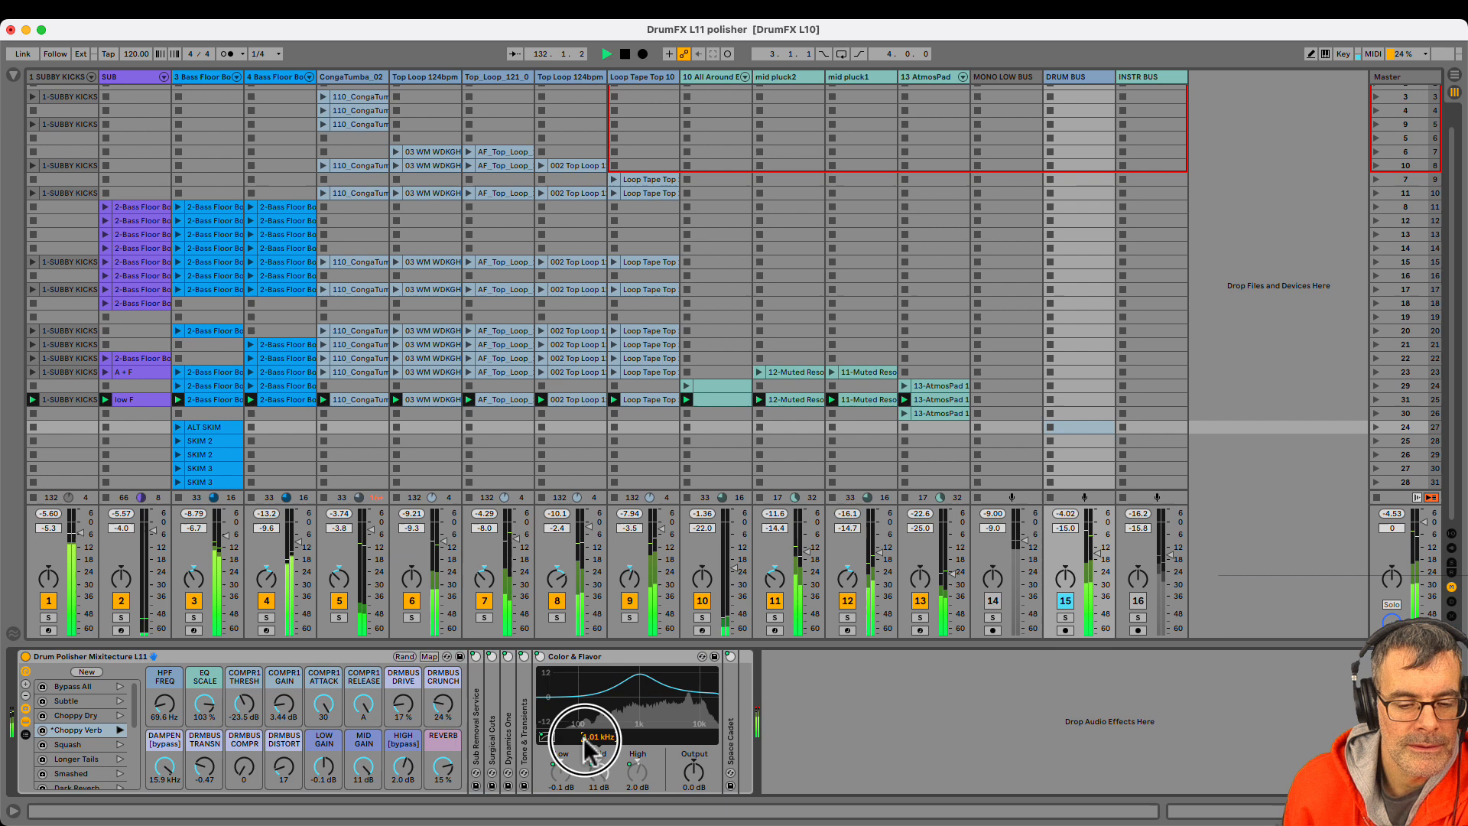
Lower the Color & Flavor mid band frequency from 1.01 kHz to about 884 Hz.
{"action": "left_click_drag", "start_coordinate": [586, 740], "coordinate": [586, 731]}
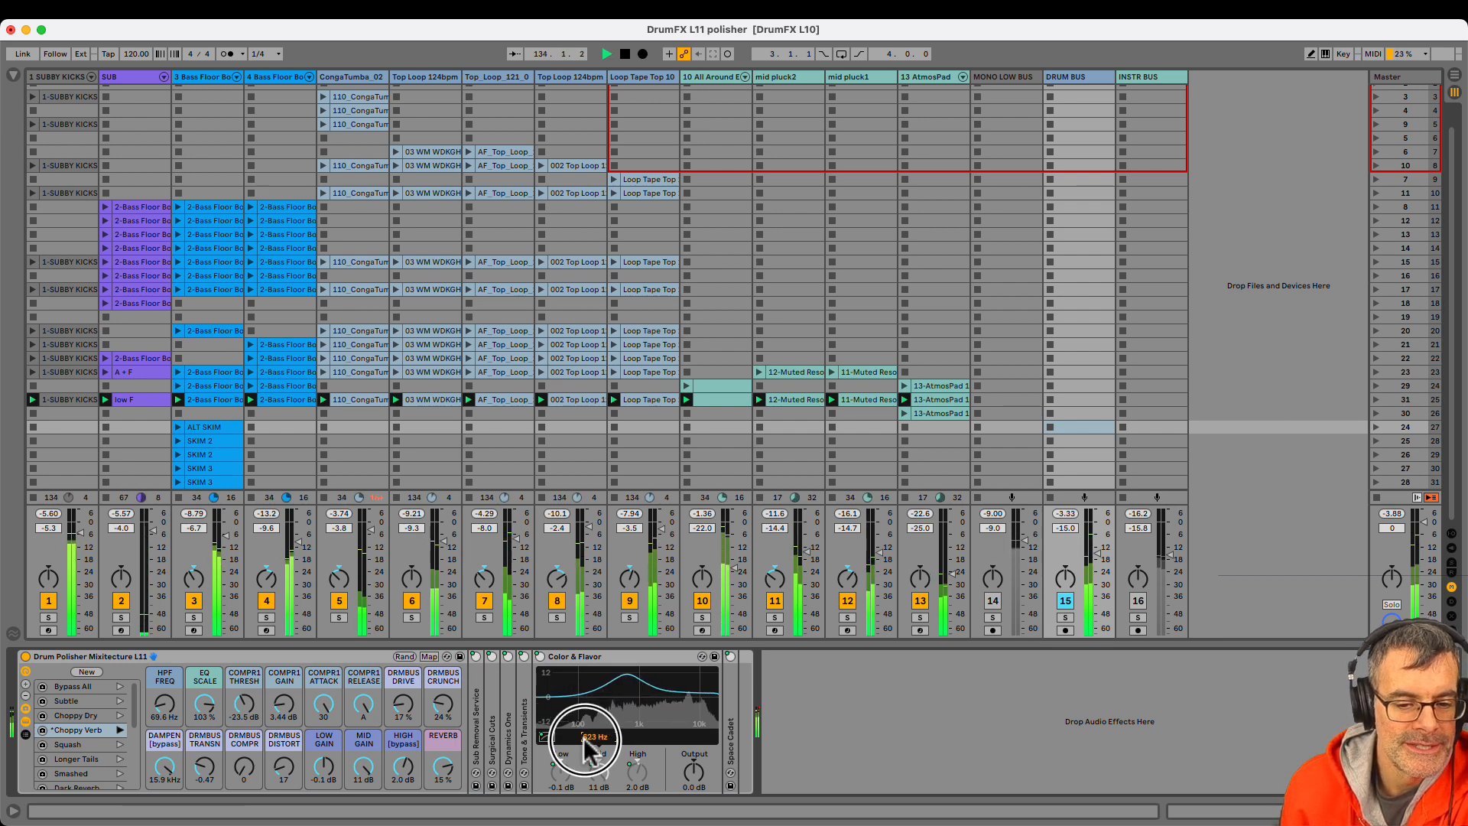
{"action": "left_click_drag", "start_coordinate": [586, 740], "coordinate": [586, 712]}
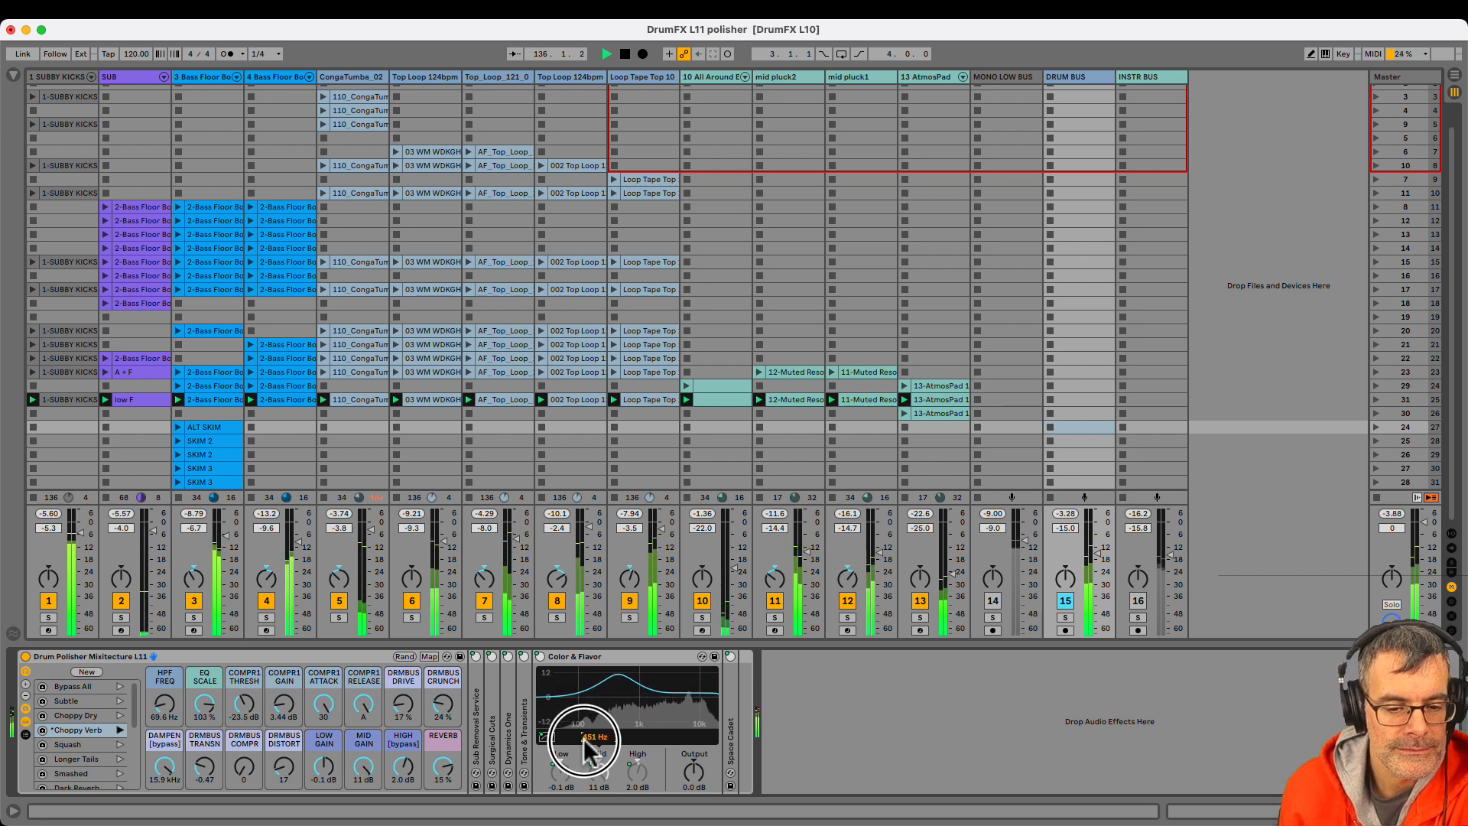
{"action": "left_click_drag", "start_coordinate": [586, 741], "coordinate": [587, 737]}
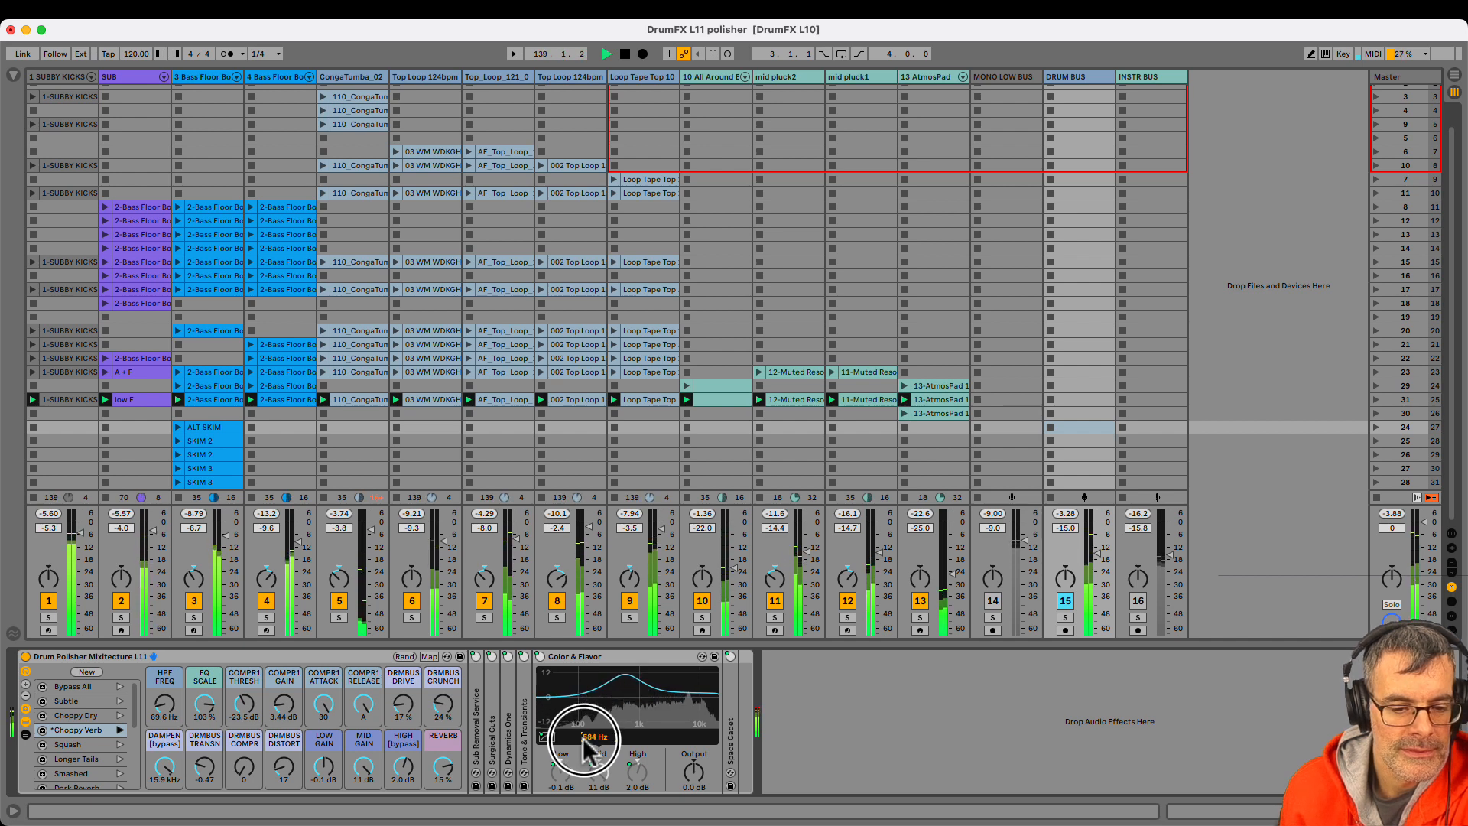
{"action": "left_click_drag", "start_coordinate": [587, 738], "coordinate": [595, 745]}
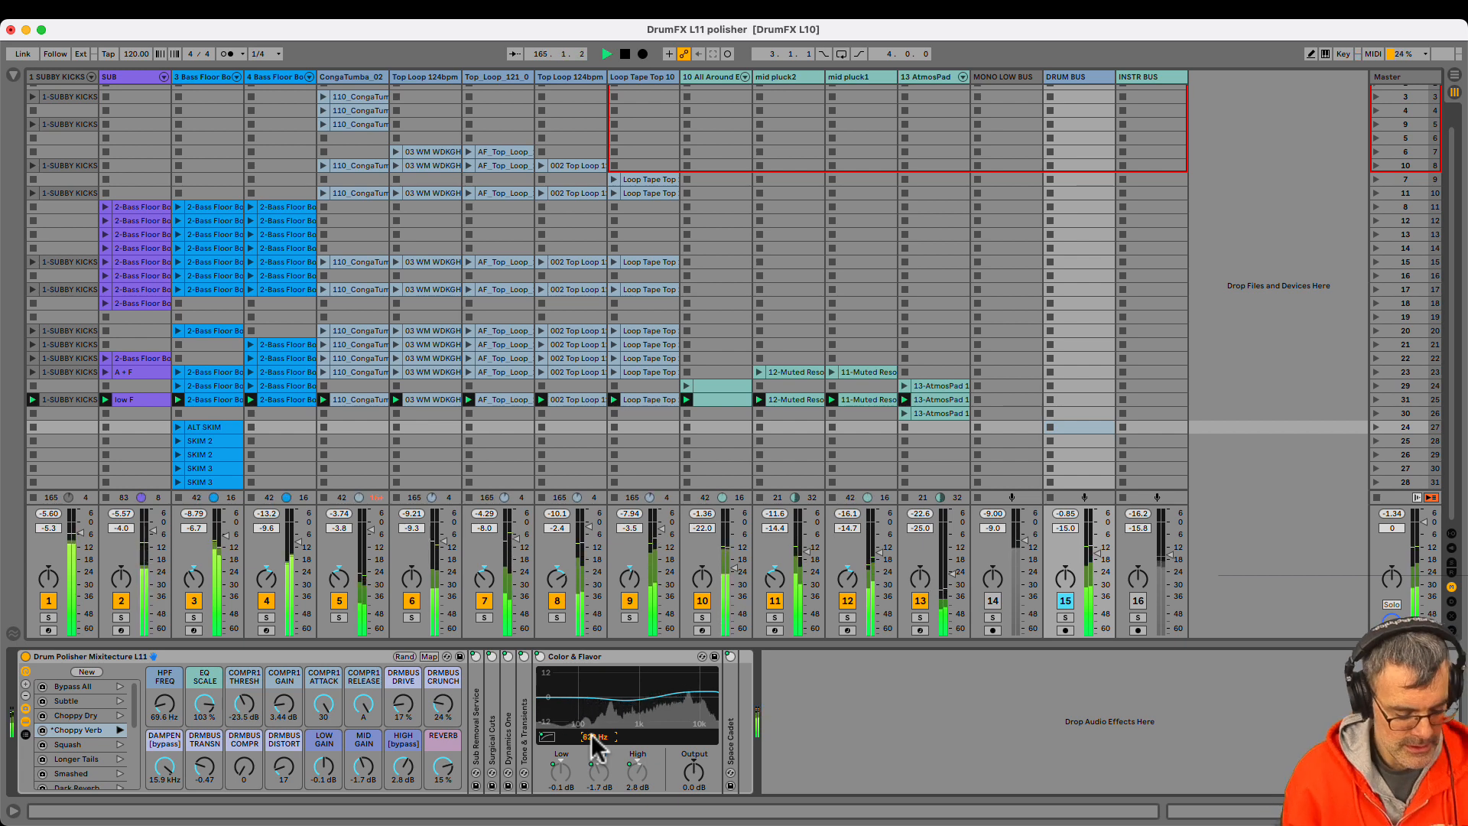
Set the Color & Flavor mid band frequency near 823 Hz.
{"action": "left_click_drag", "start_coordinate": [591, 740], "coordinate": [622, 740]}
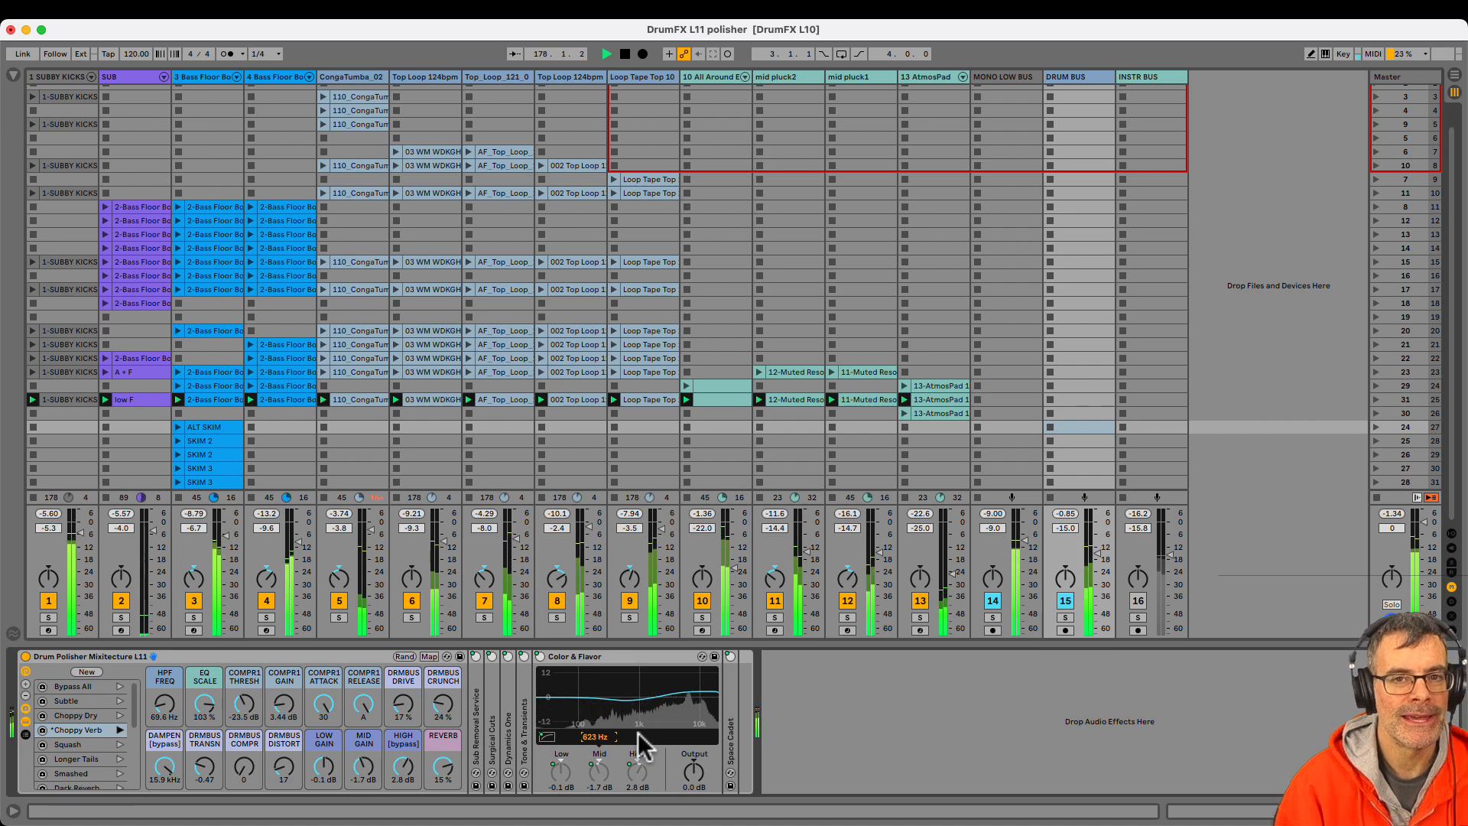
{"action": "mouse_move", "coordinate": [991, 682]}
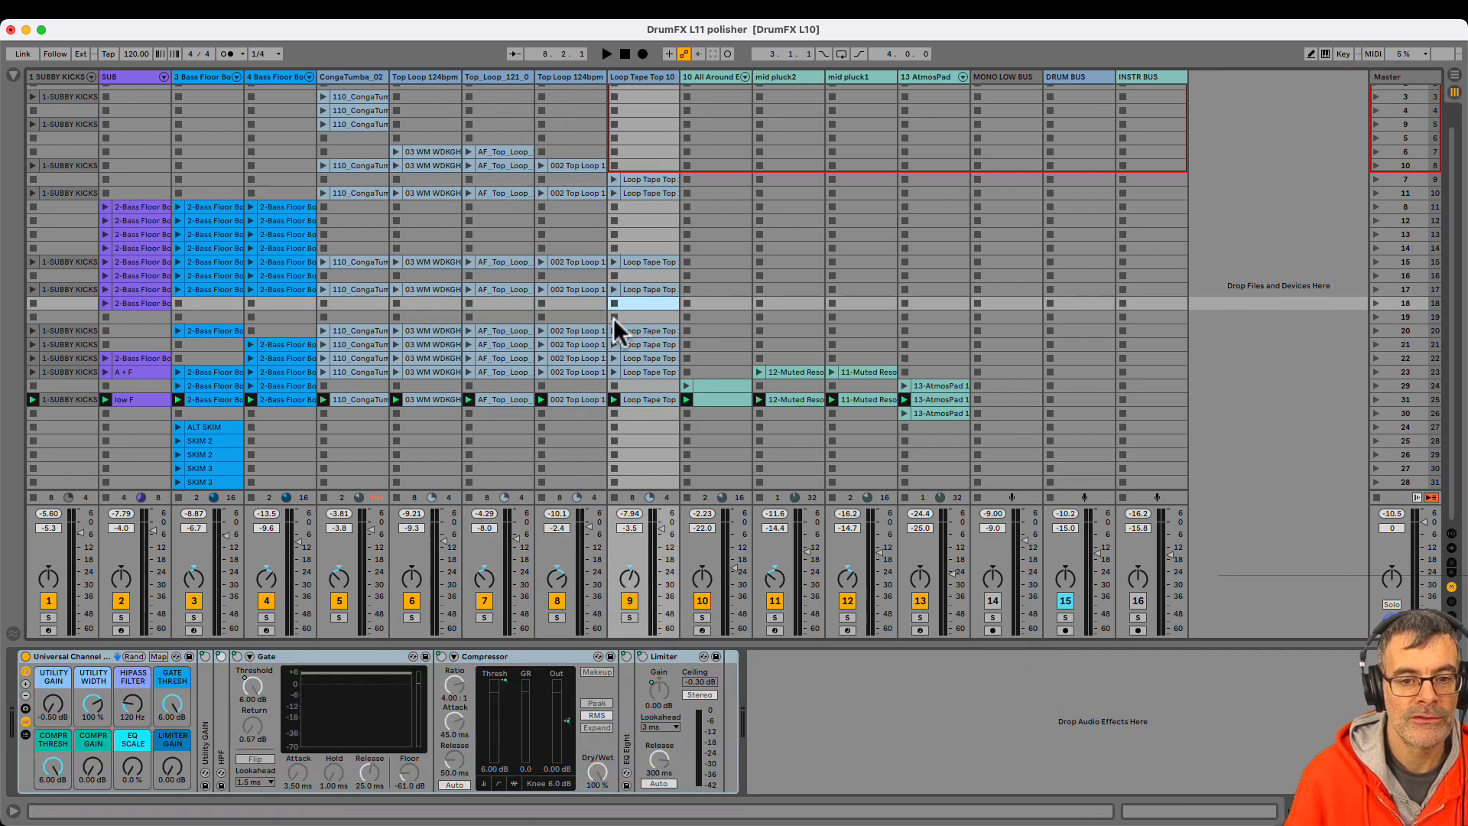
{"action": "left_click", "coordinate": [1069, 77]}
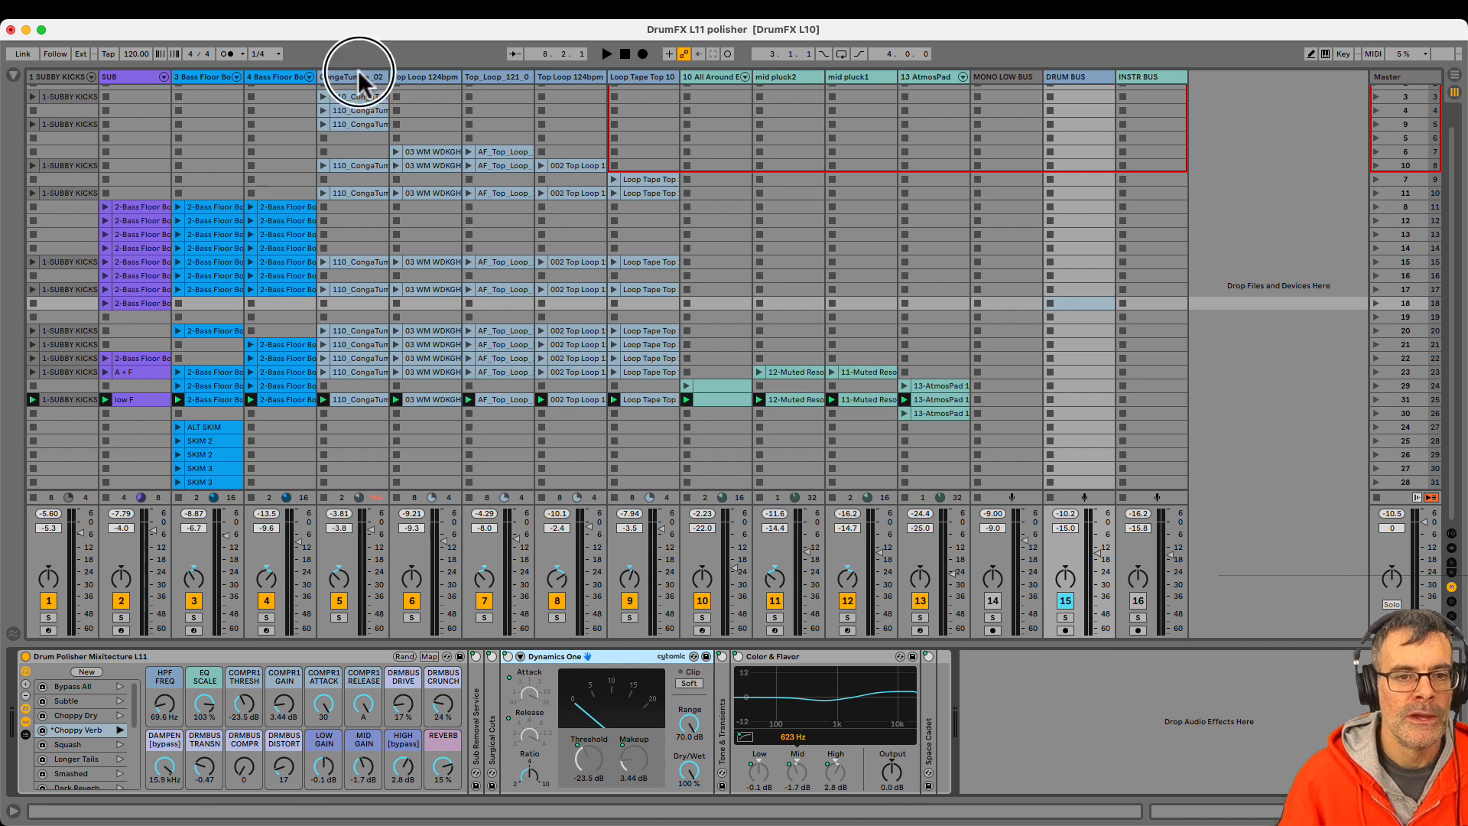
Show the Loop Tape Top 10 track's Universal Channel rack devices.
{"action": "left_click", "coordinate": [569, 76]}
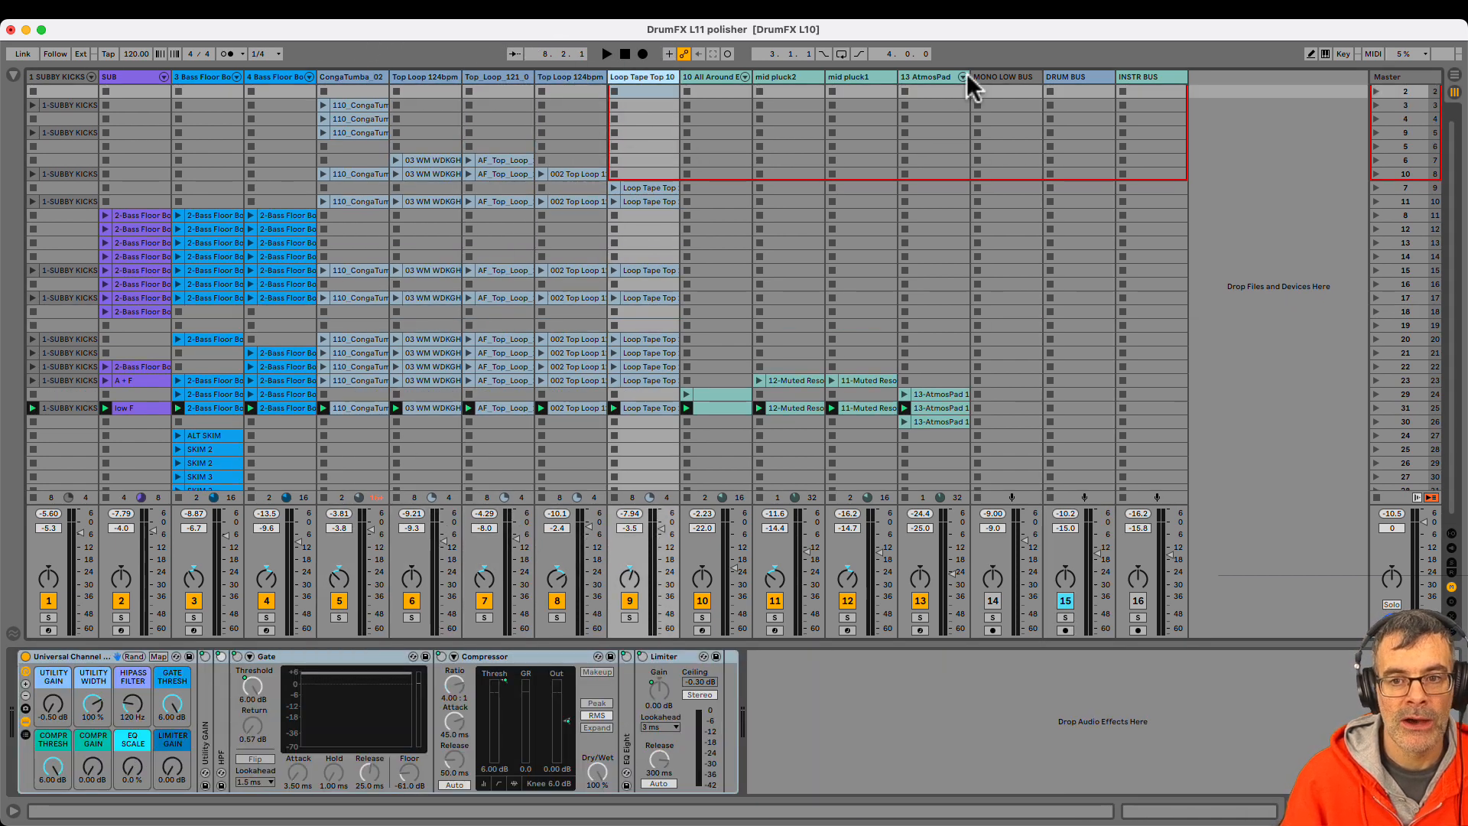
Bring the drum bus Drum Polisher rack back into view.
{"action": "left_click", "coordinate": [1071, 76]}
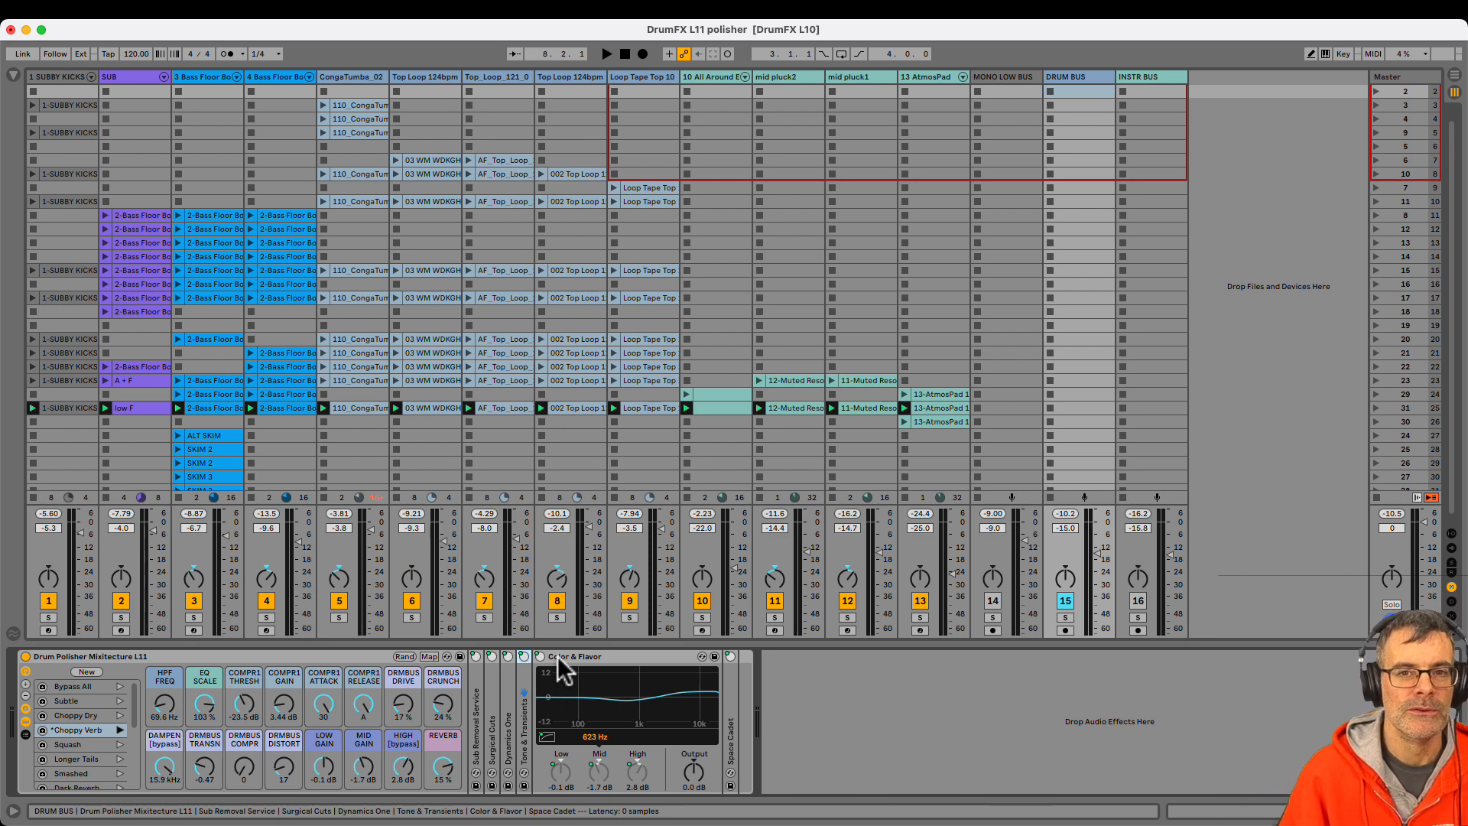
{"action": "mouse_move", "coordinate": [620, 699]}
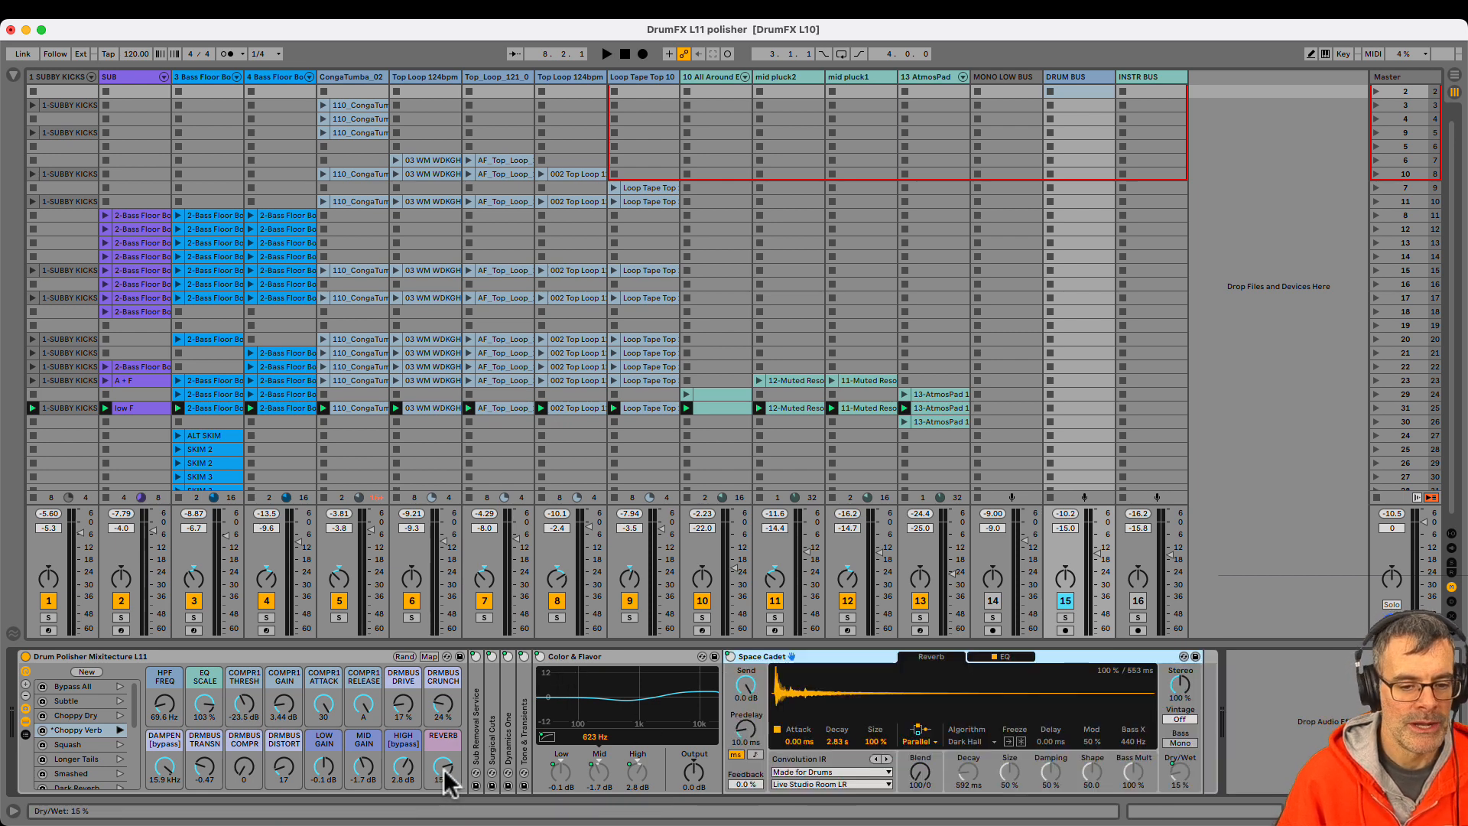
Turn the rack's REVERB dry/wet macro down from 15% to 0%.
{"action": "left_click_drag", "start_coordinate": [444, 771], "coordinate": [444, 782]}
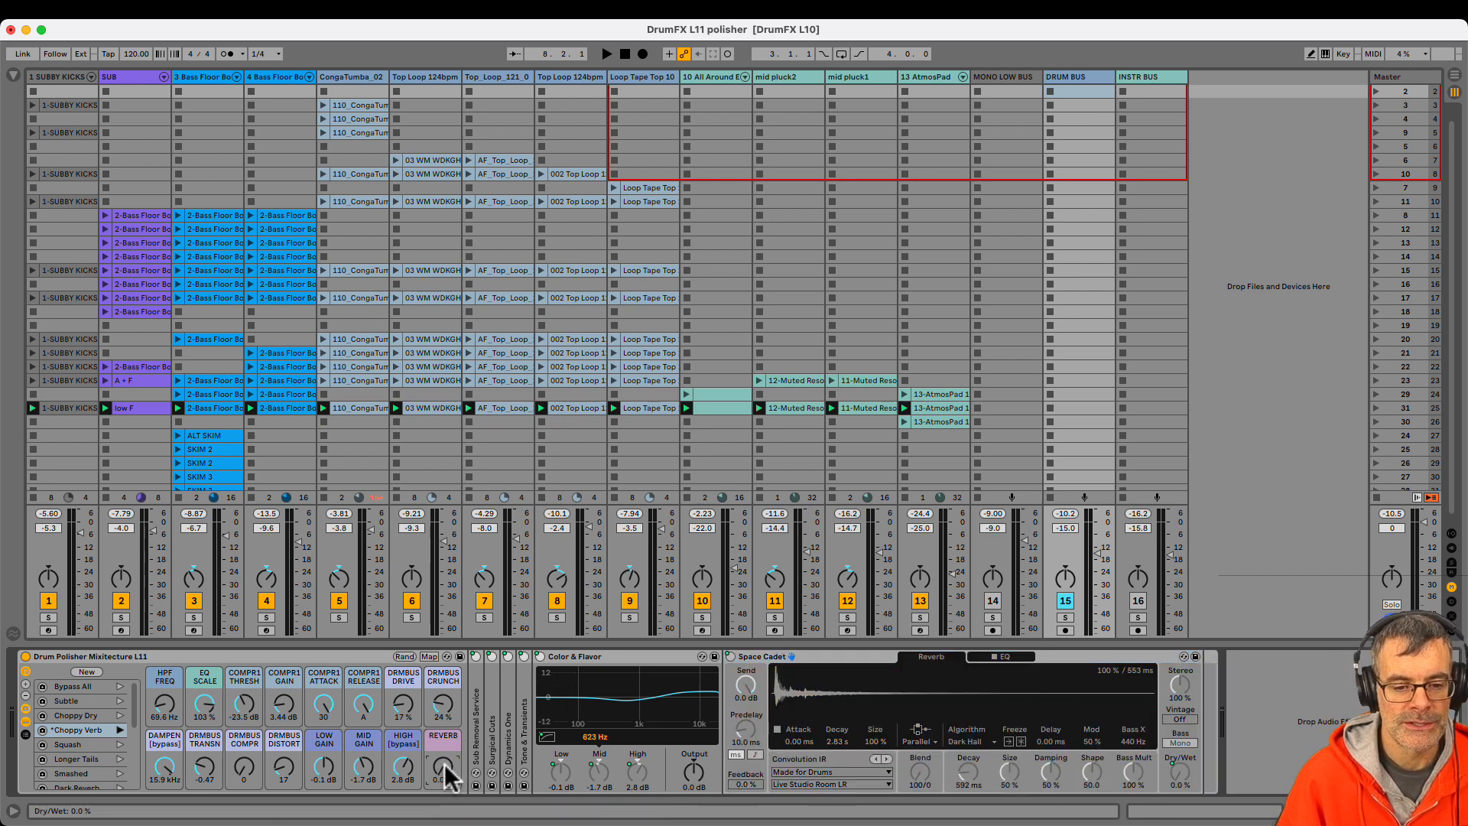